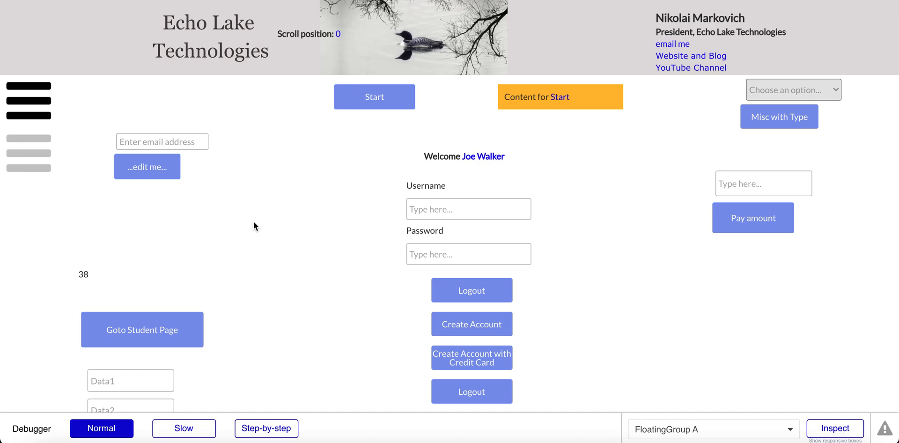
mouse_move(260, 141)
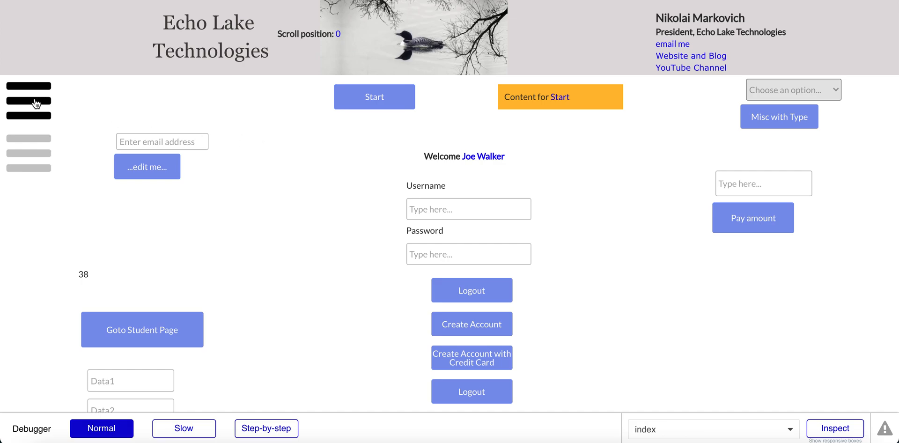
In preview, open the sliding menu, go to the blog page and open its menu
left_click(28, 101)
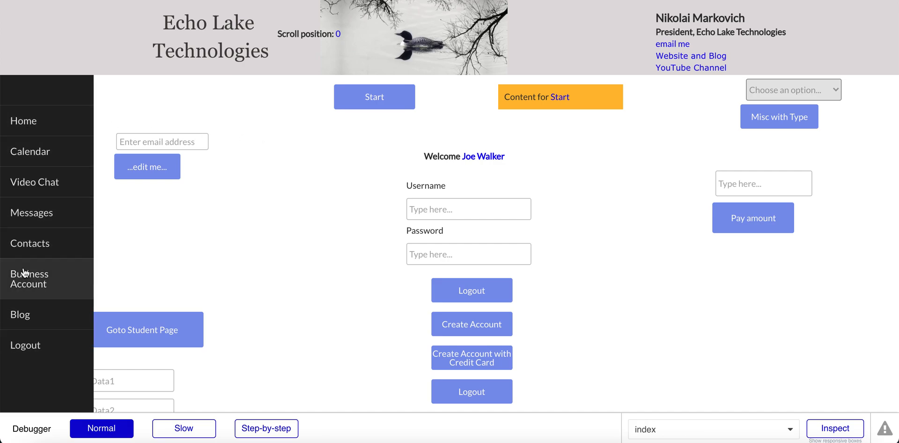
mouse_move(20, 318)
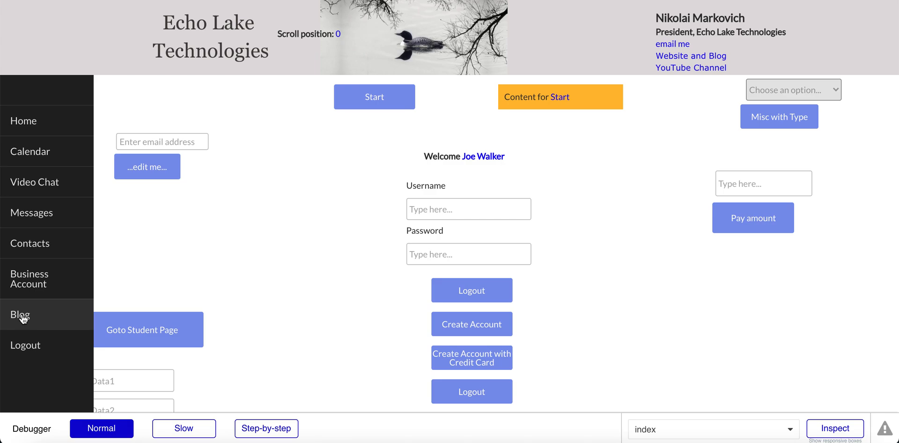
left_click(20, 314)
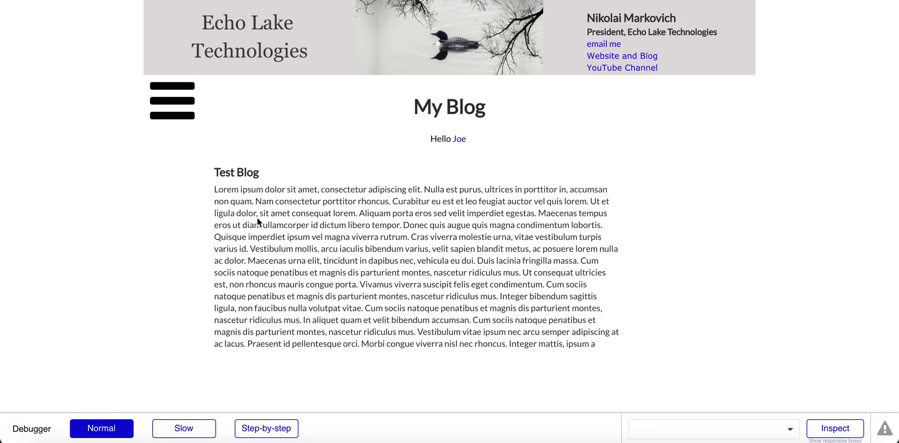
scroll("down", 3)
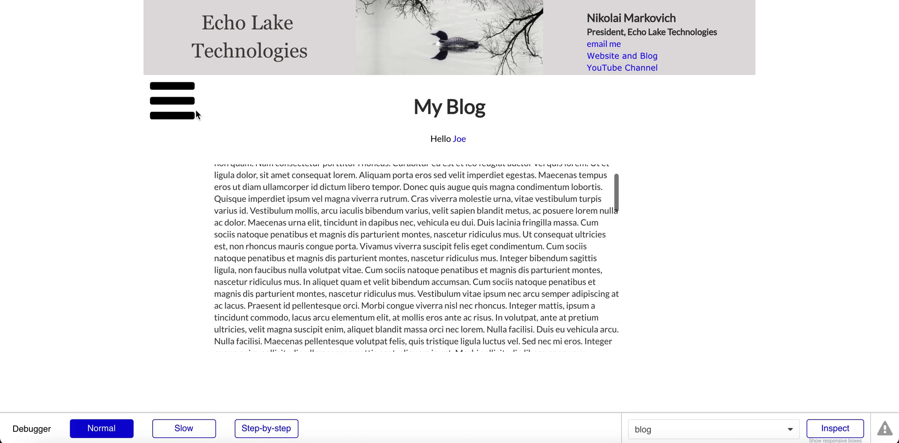
left_click(171, 100)
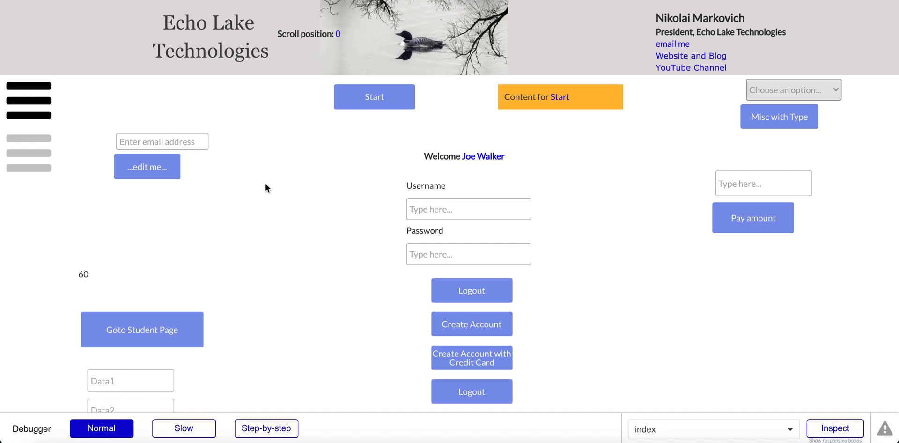
mouse_move(277, 148)
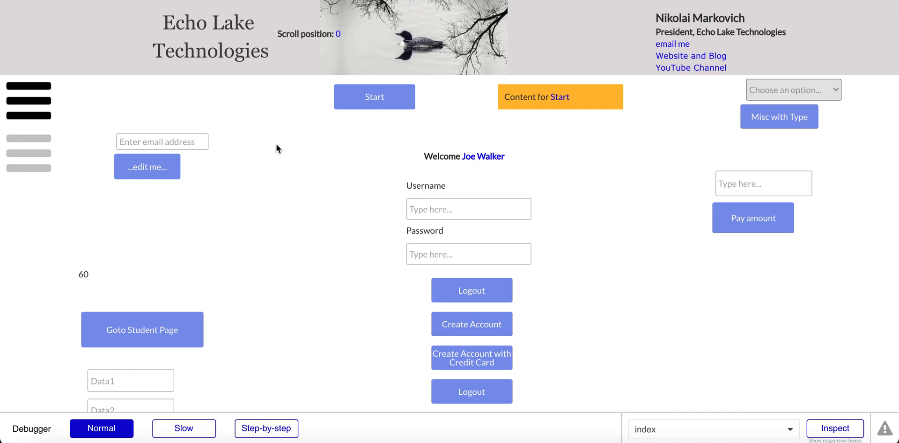
Back in the index editor, select SlidebarMenu A - blog CS and show its workflows
left_click(712, 428)
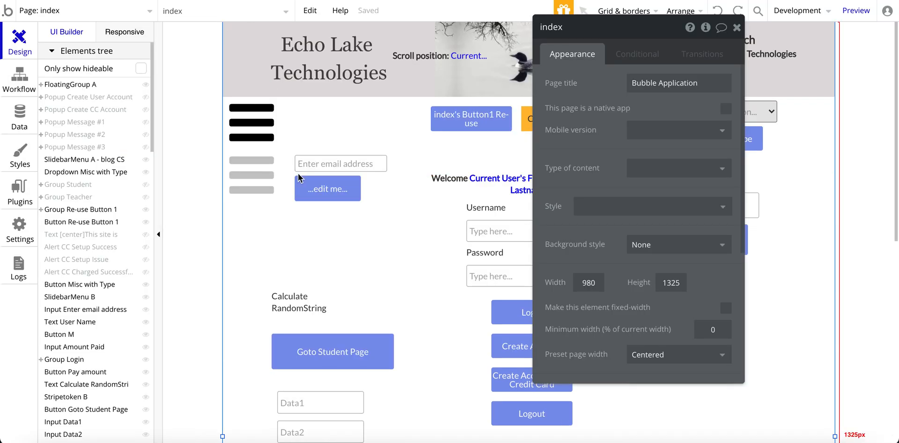
left_click(251, 122)
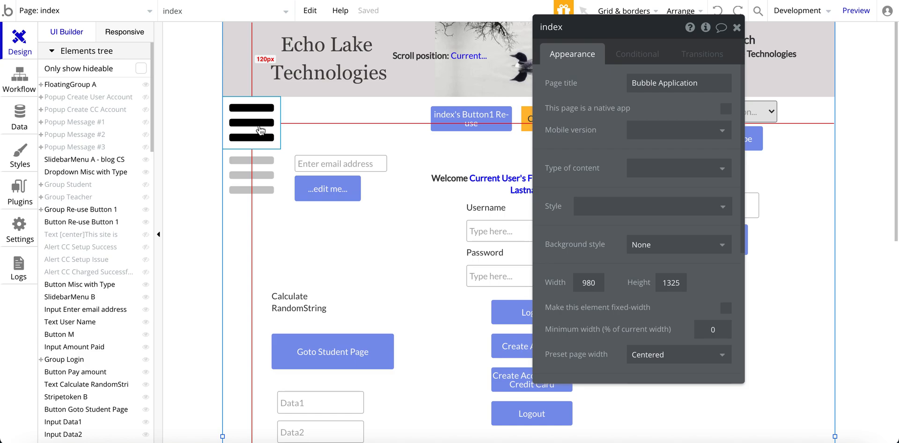
left_click(250, 122)
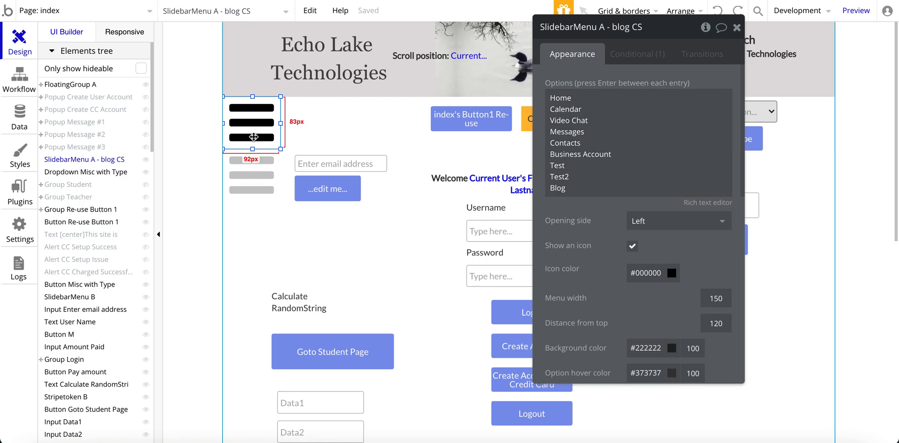
left_click(19, 79)
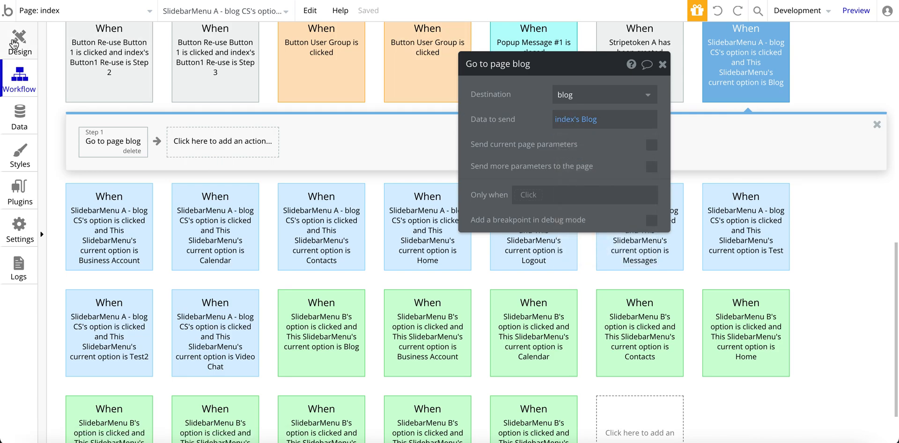
Switch to the blog page and view its design, with Blog as content type
left_click(80, 10)
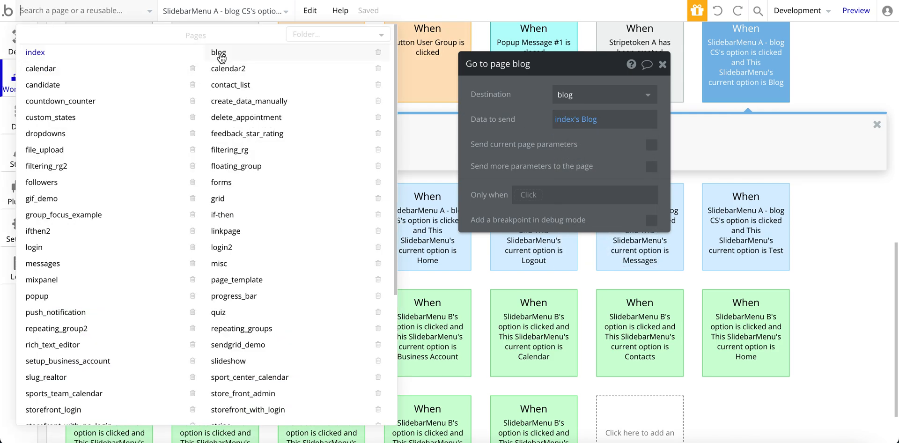
left_click(218, 52)
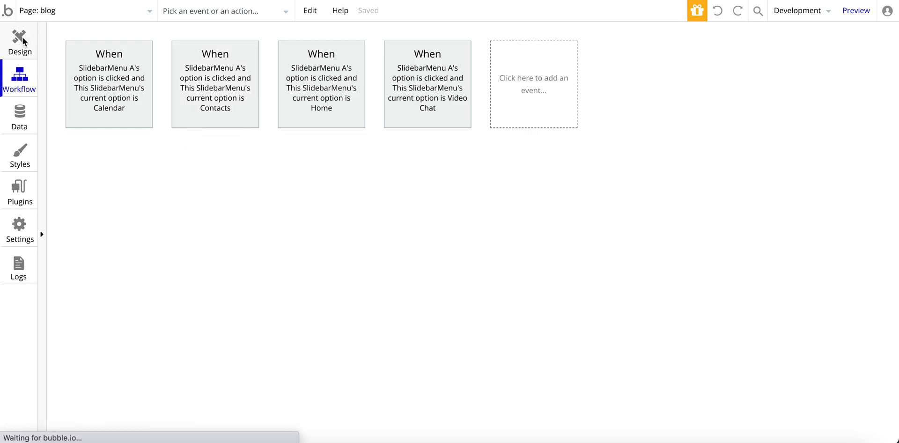
left_click(19, 41)
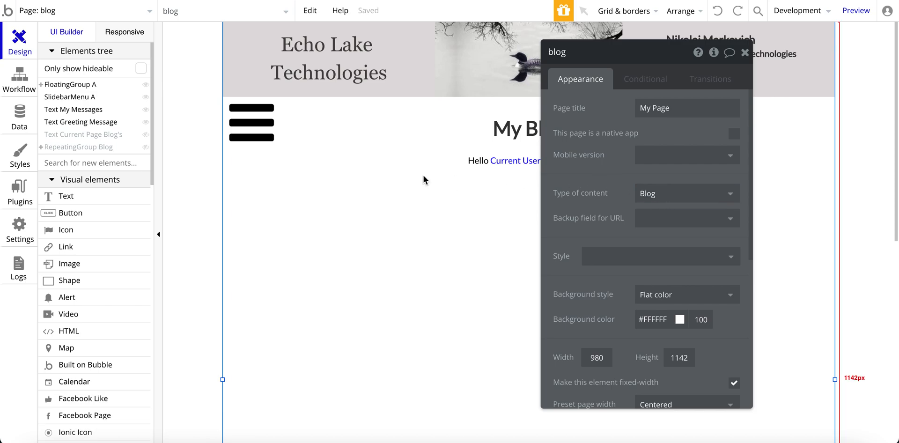
mouse_move(405, 193)
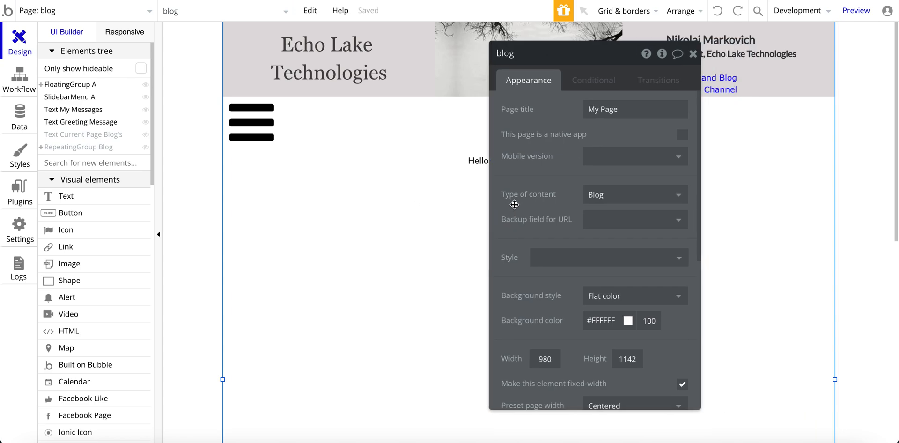
mouse_move(37, 135)
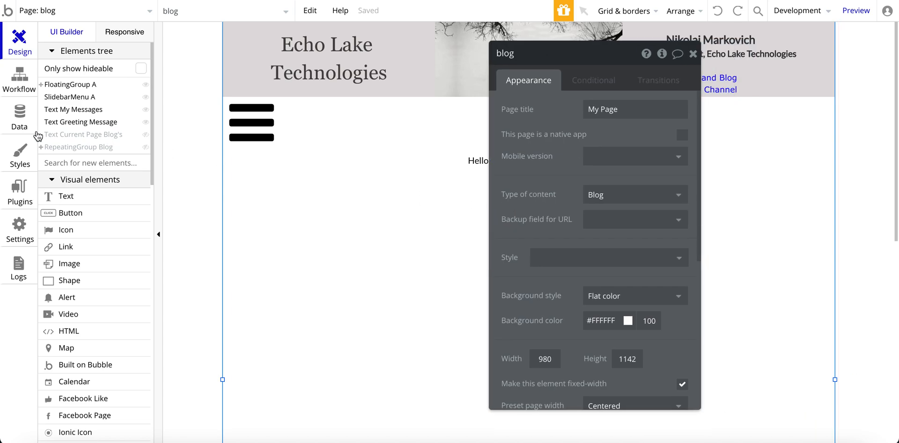
left_click(19, 118)
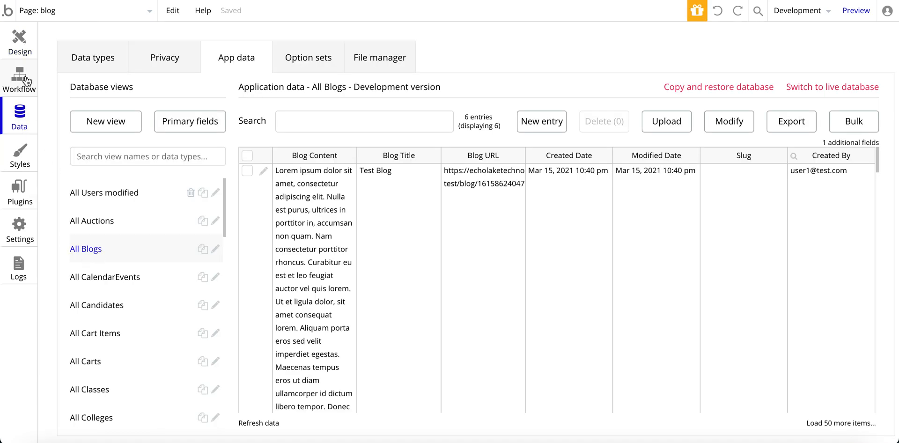
left_click(18, 38)
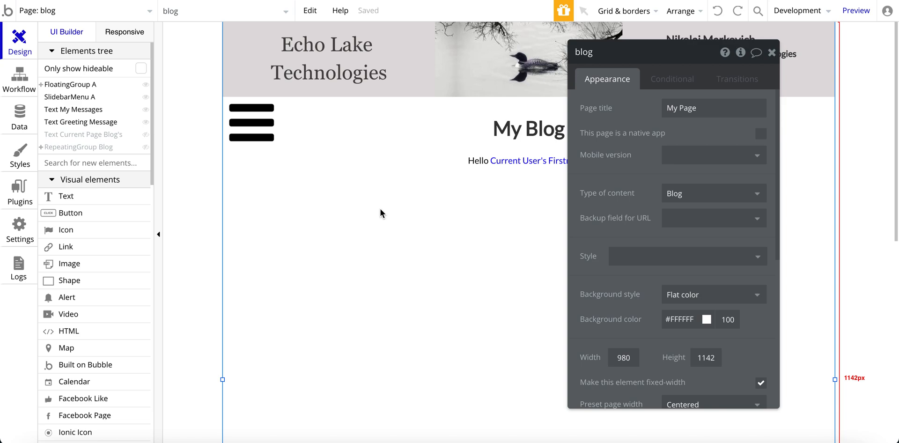
mouse_move(378, 254)
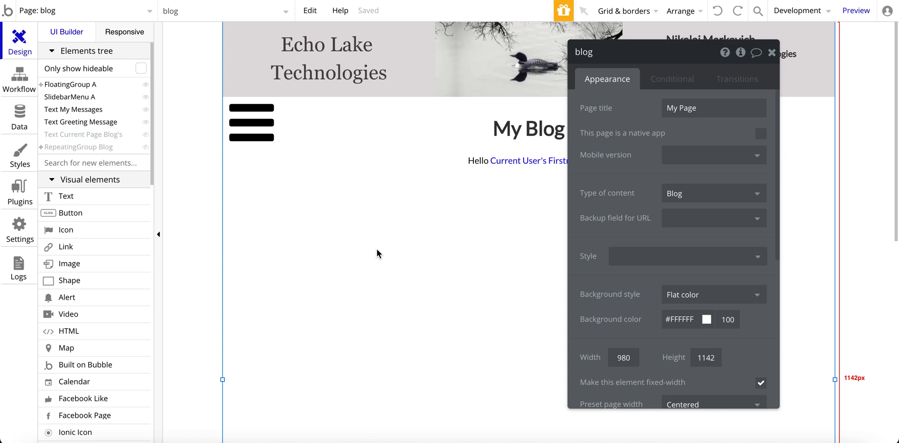
mouse_move(468, 241)
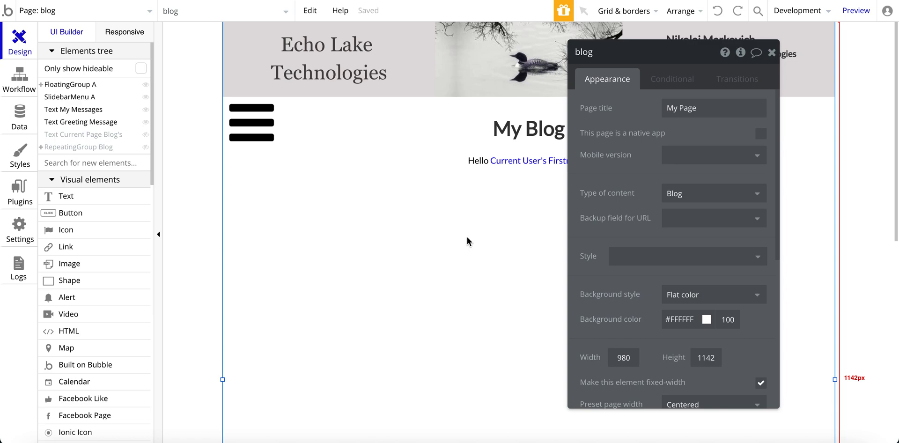
mouse_move(674, 205)
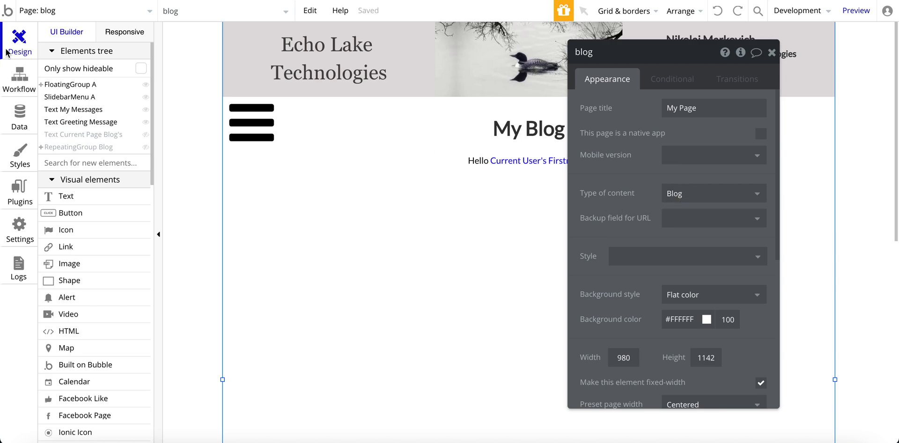
Switch back to the index page and show the sliding menu's workflows
left_click(86, 10)
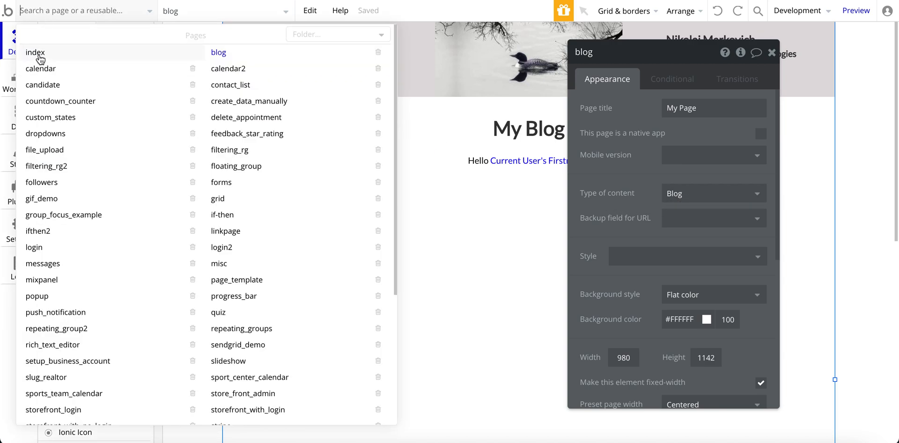
left_click(35, 52)
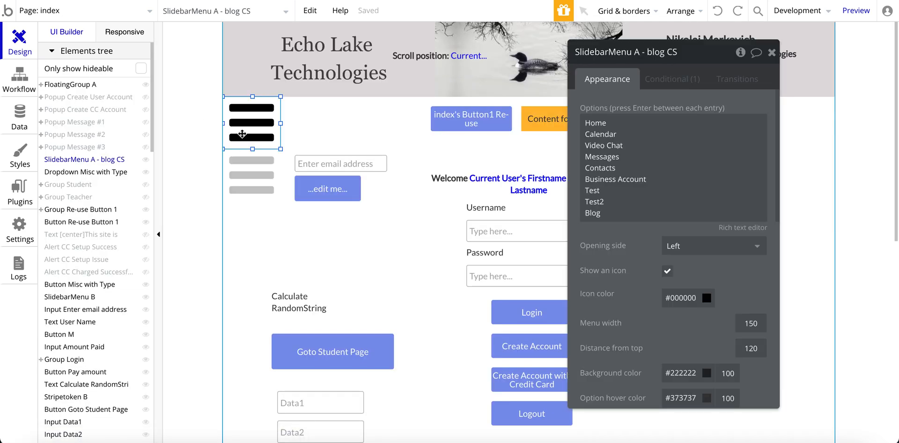
left_click(19, 79)
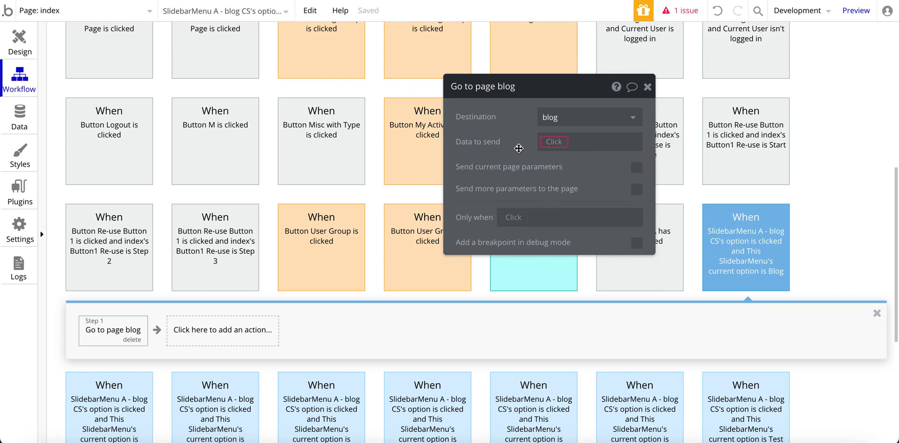
mouse_move(606, 102)
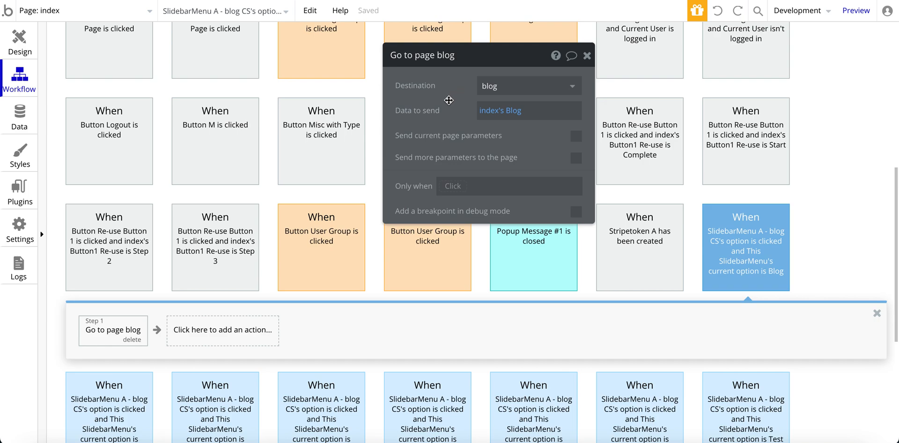
mouse_move(487, 121)
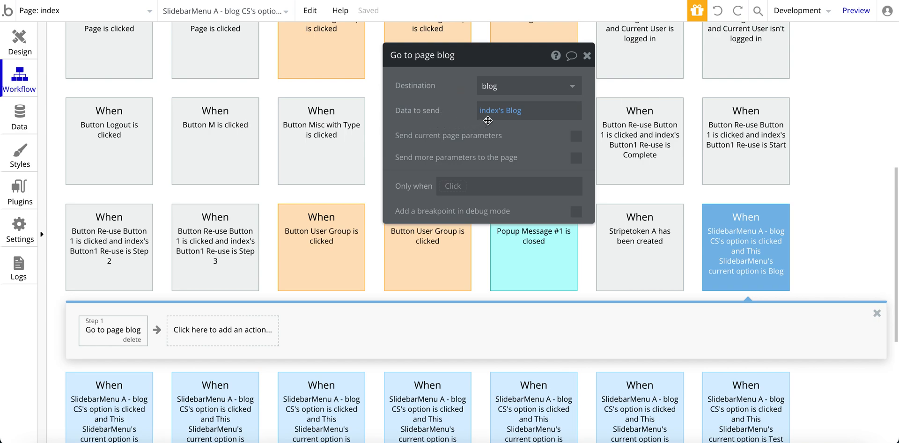
mouse_move(458, 122)
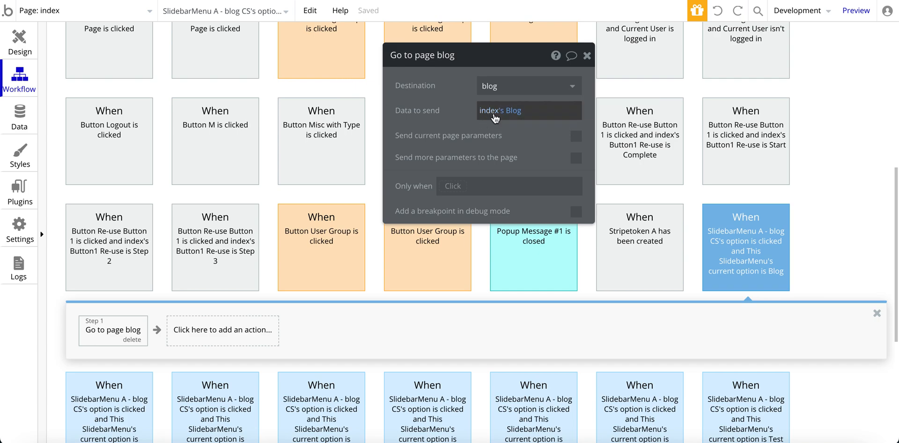
In the design view, show index's custom states and inspect Blog, of type Blog
left_click(19, 38)
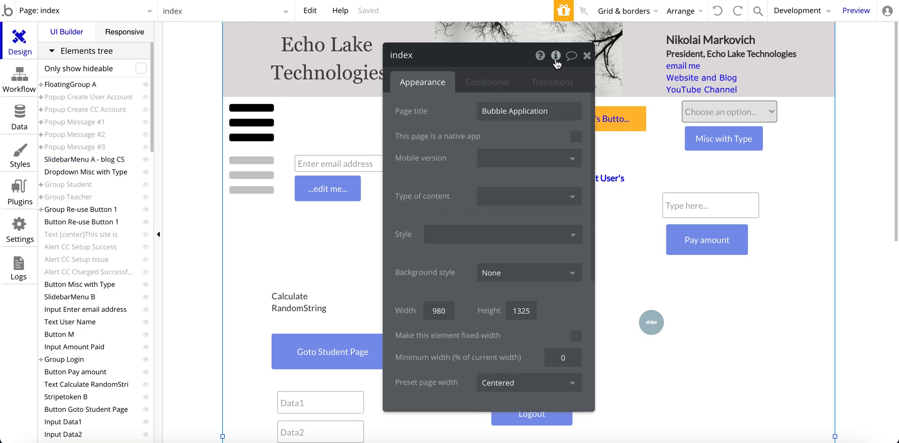
left_click(556, 55)
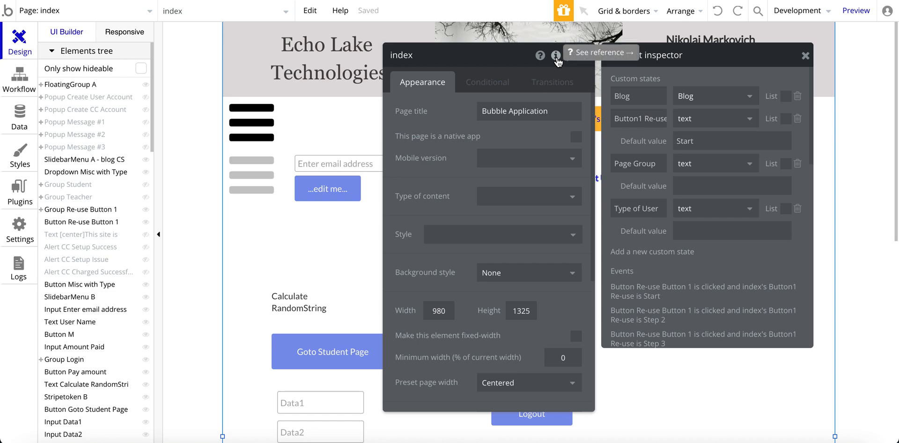
left_click(635, 95)
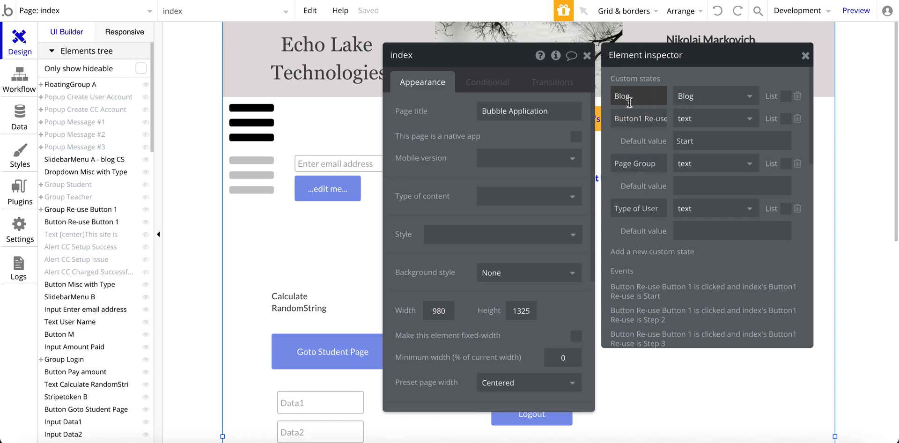
left_click(713, 95)
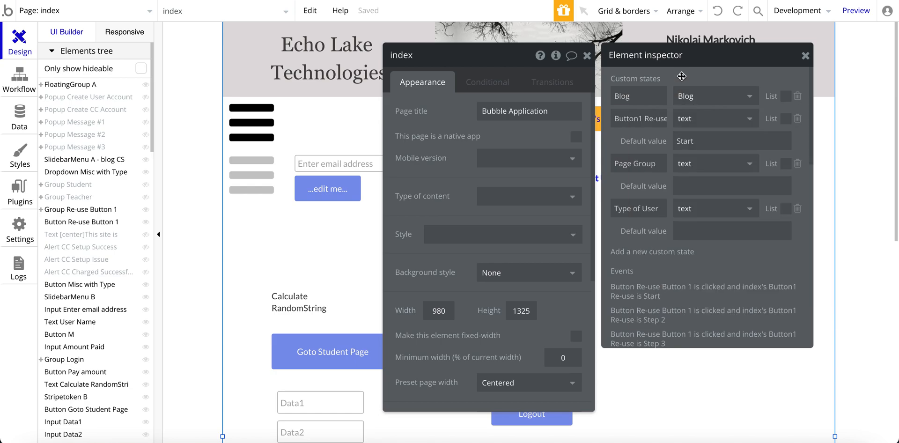
Create a custom state named Test with state type Auction
left_click(651, 252)
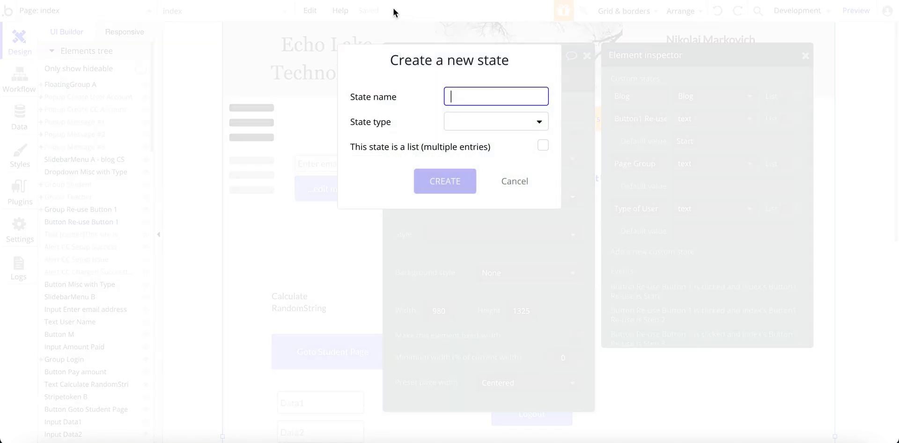
type("Te")
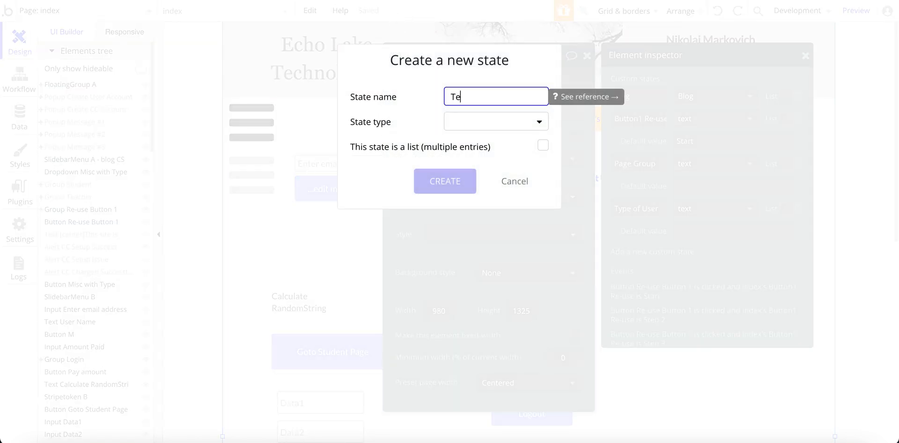
left_click(495, 121)
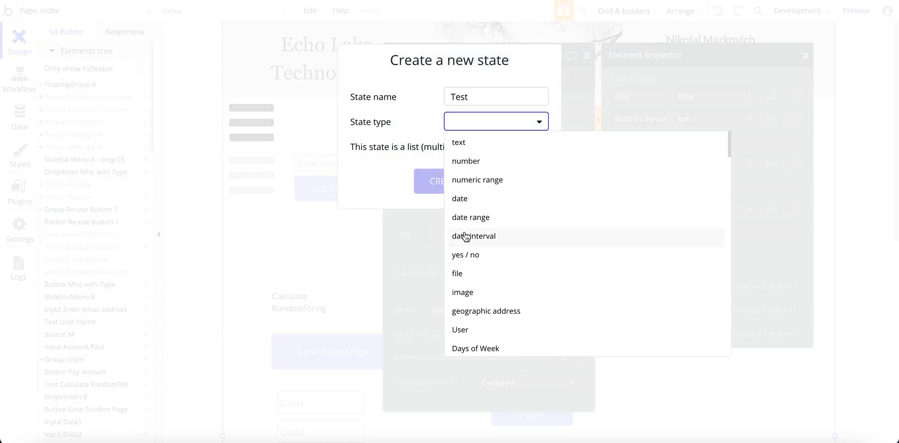
scroll("down", 3)
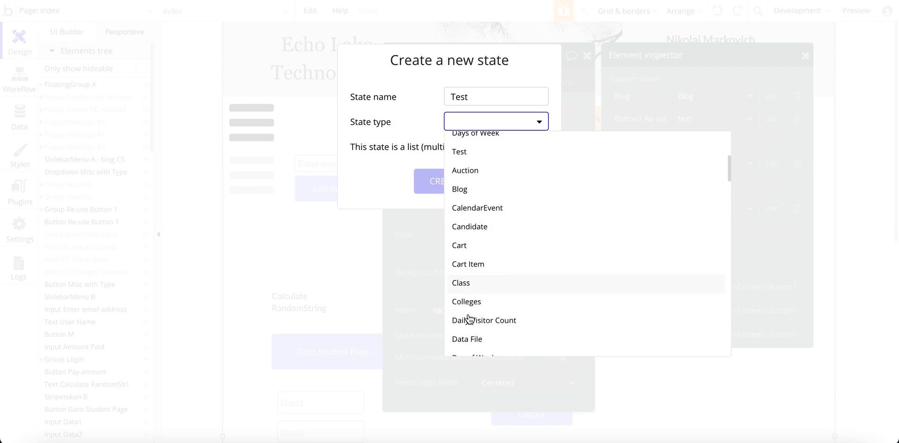
left_click(465, 170)
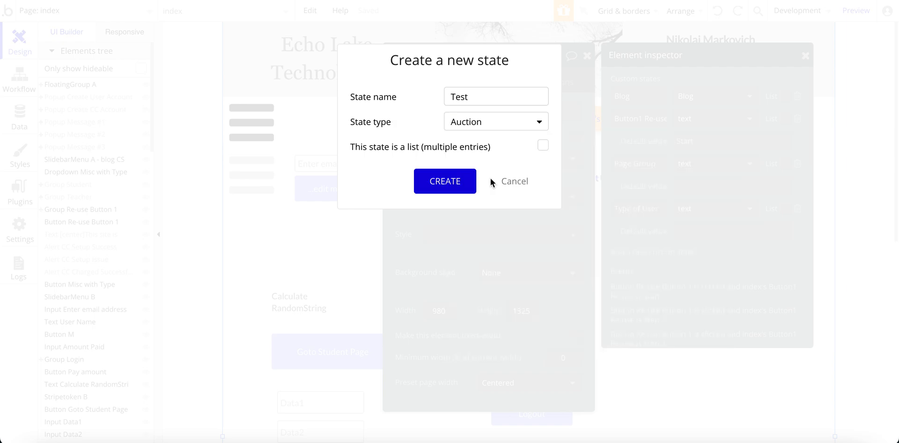
left_click(445, 182)
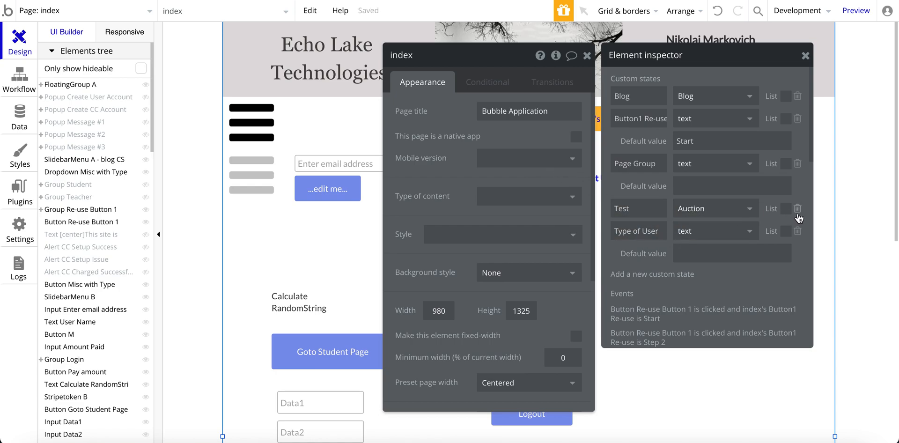
Delete the Test custom state from the index page
left_click(797, 208)
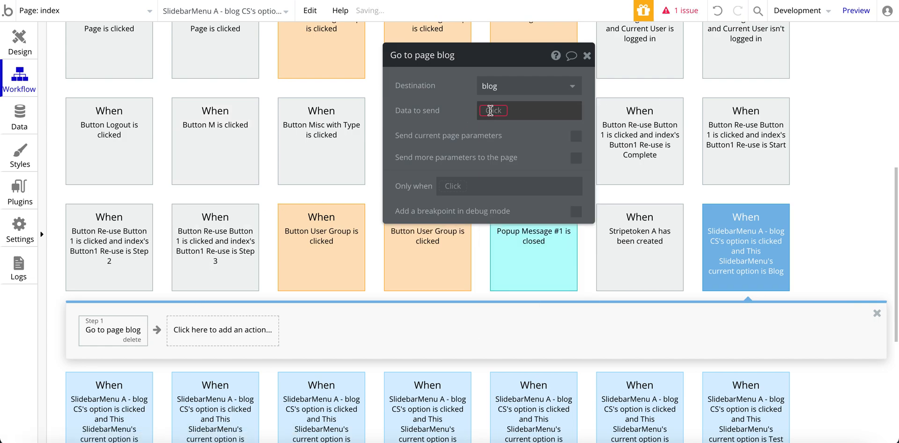
Set Data to send to index's Blog, then open the slide-out menu in preview
type("index")
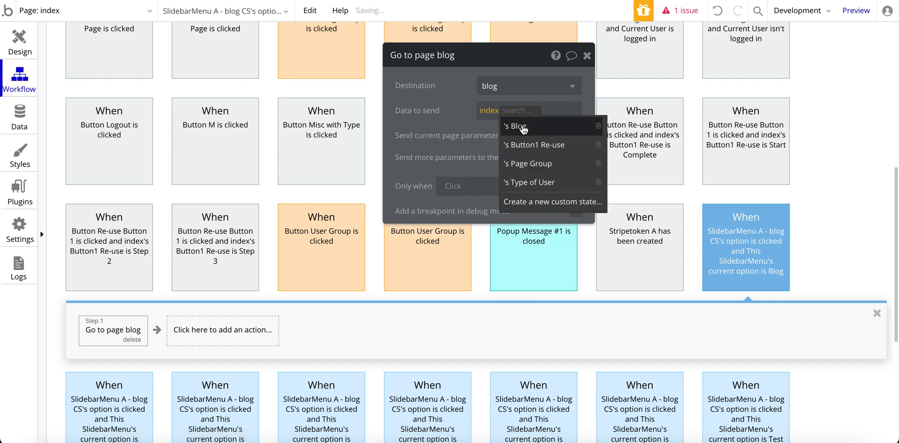
left_click(515, 126)
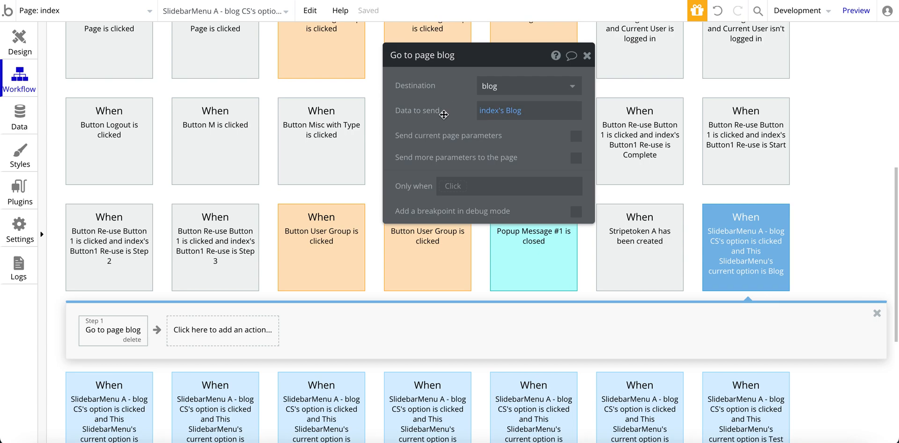
mouse_move(451, 120)
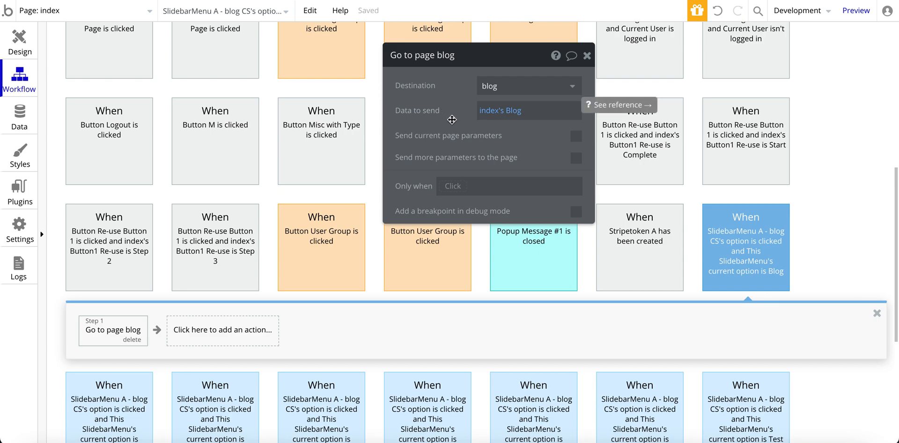
mouse_move(53, 37)
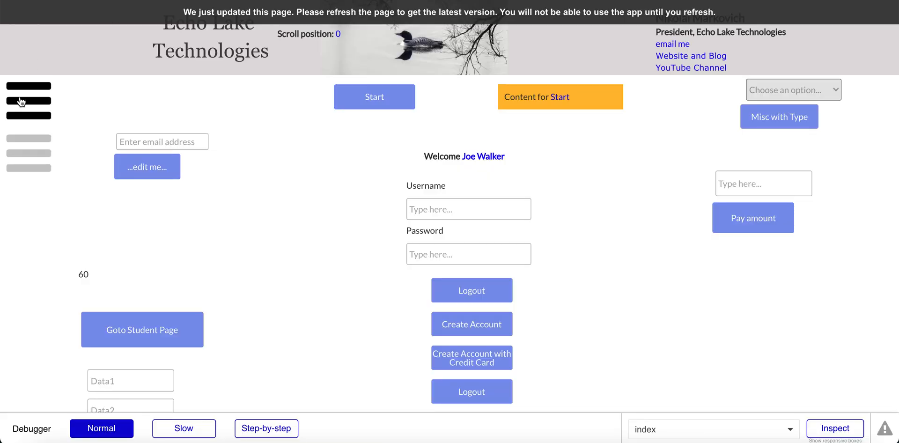
left_click(29, 100)
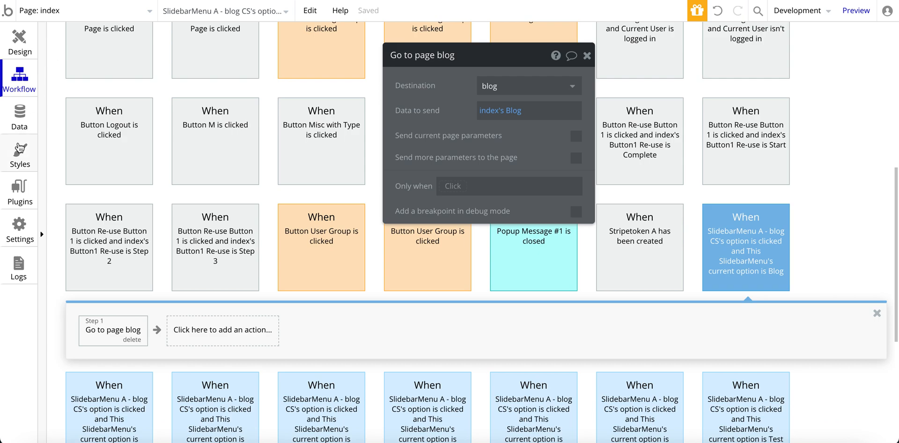
mouse_move(440, 128)
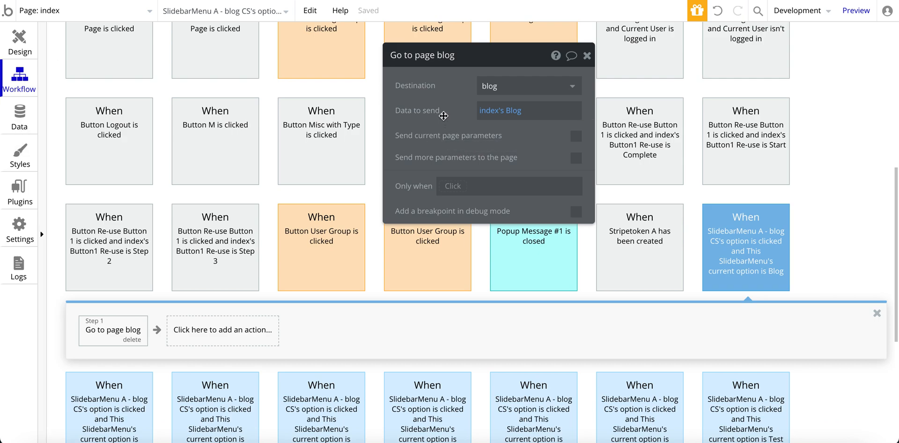
Set the Go to page blog step's Data to send to Search for Blogs:first item
scroll("down", 3)
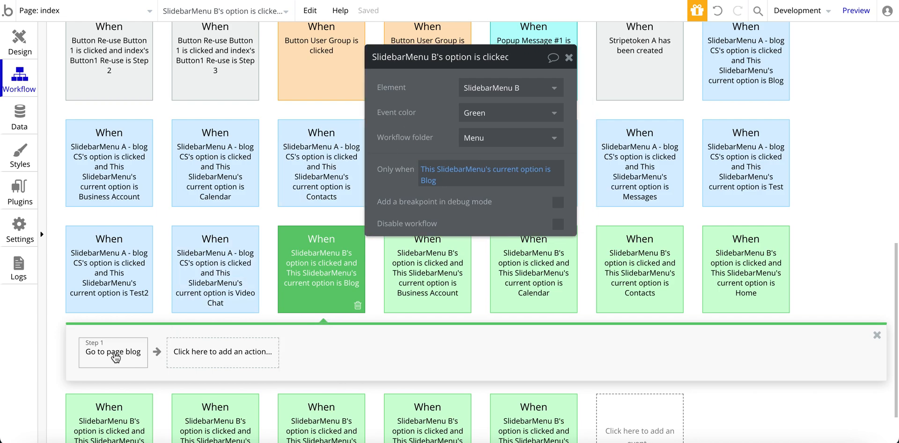
left_click(113, 351)
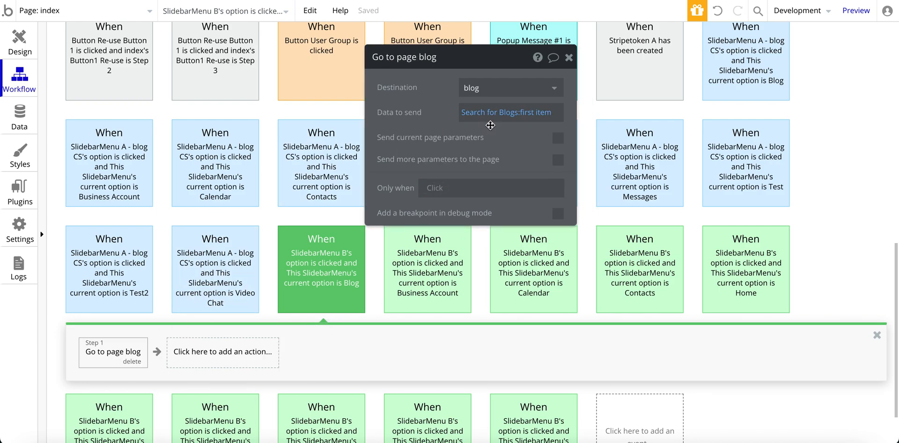
mouse_move(506, 112)
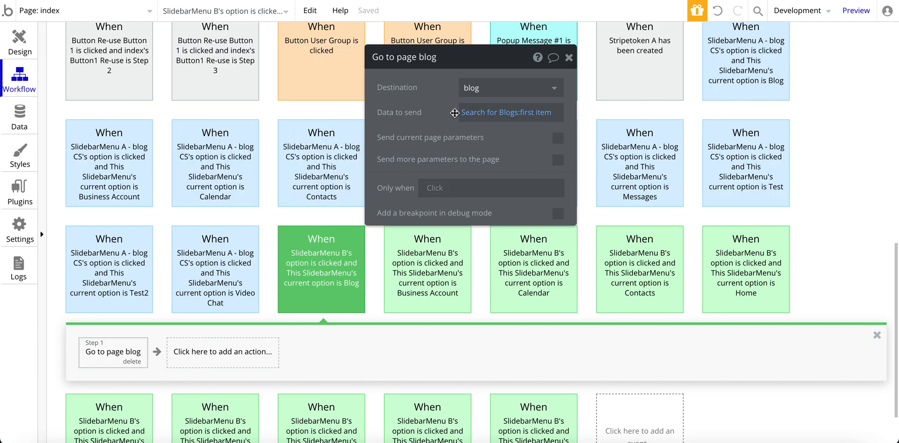
mouse_move(510, 113)
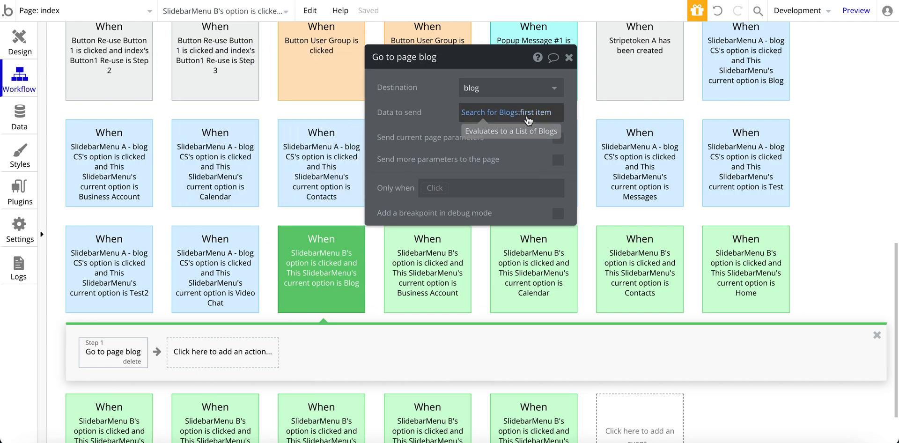
left_click(507, 112)
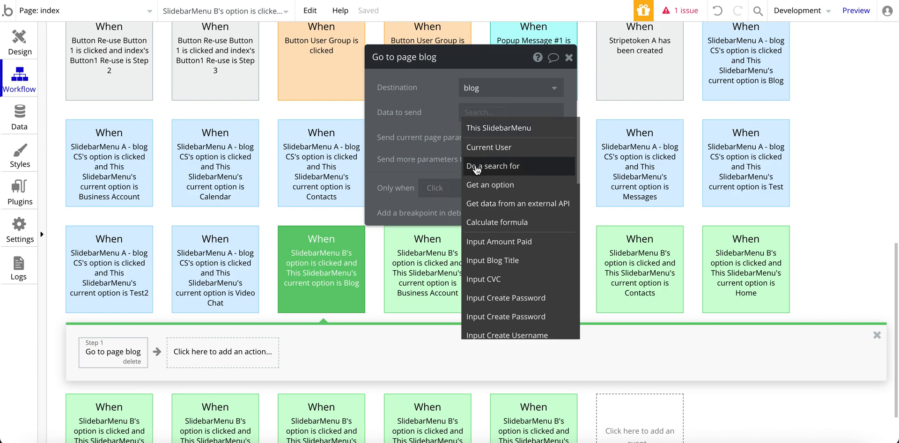
left_click(492, 166)
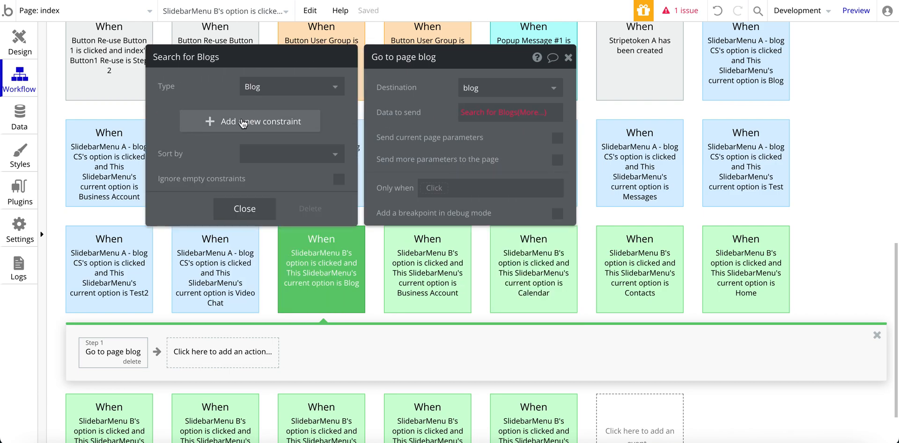
left_click(509, 111)
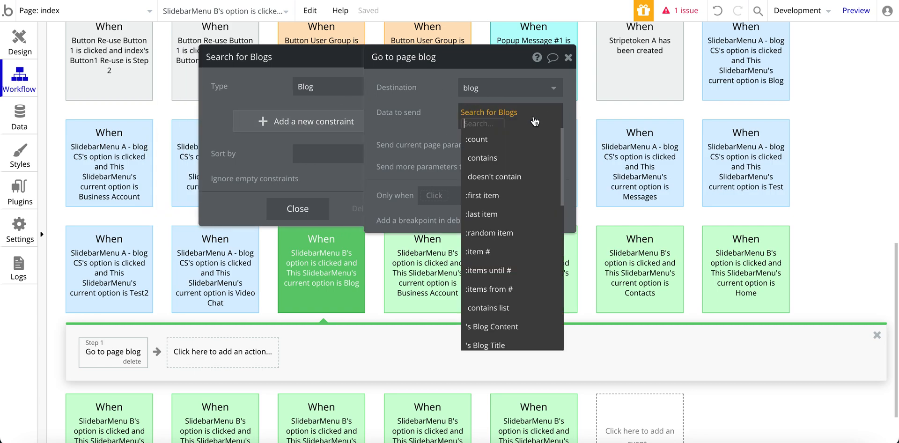
left_click(482, 195)
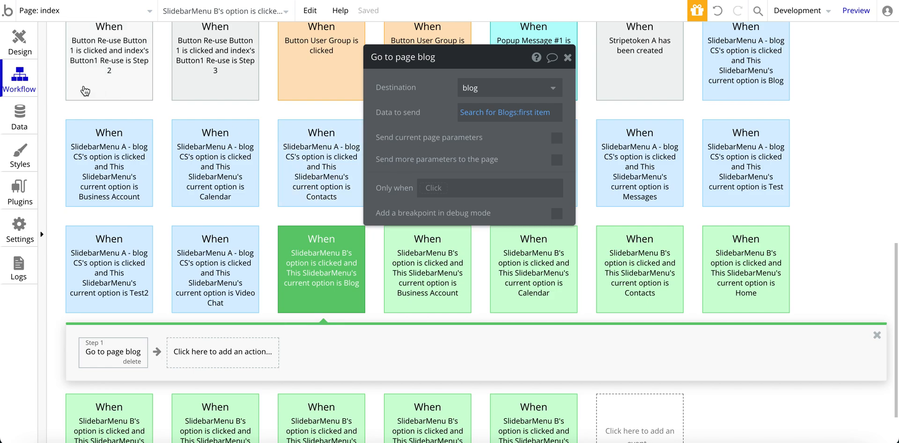
Open the blog page design to check content type Blog, then return to index
left_click(19, 41)
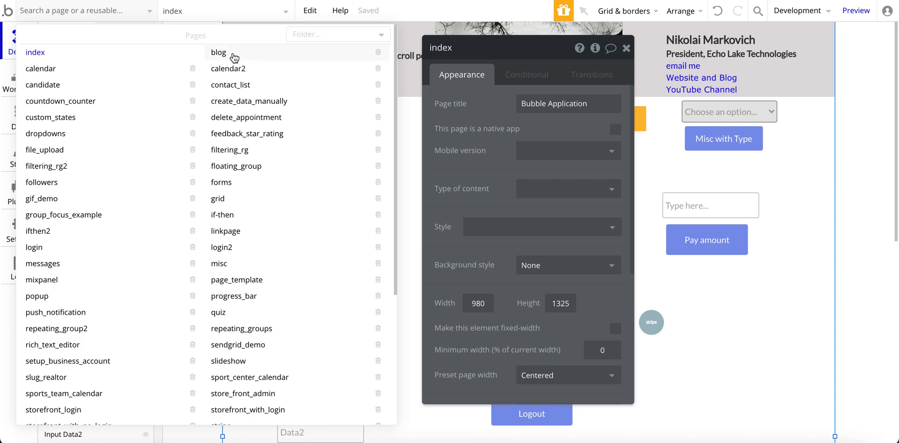
left_click(218, 52)
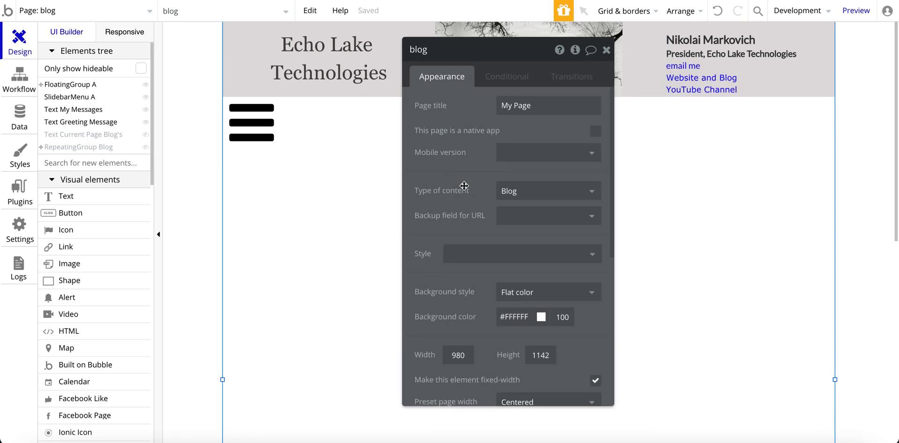
left_click(86, 11)
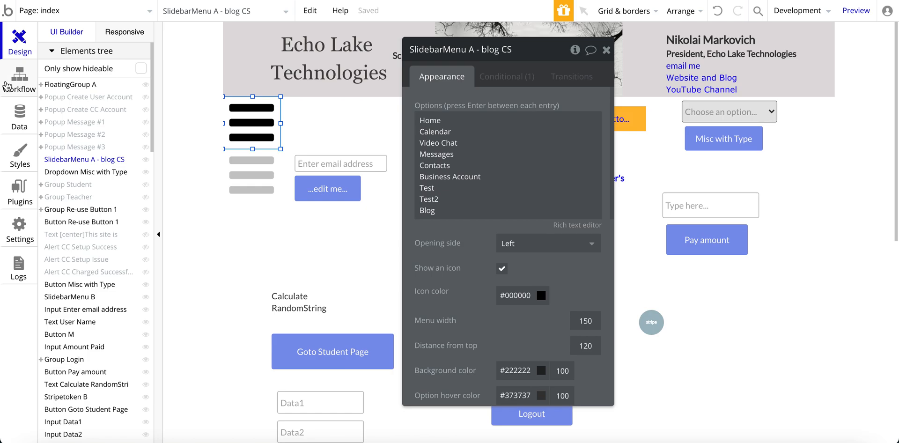
Show index's workflows to view SlidebarMenu A's Blog step sending index's Blog
left_click(18, 78)
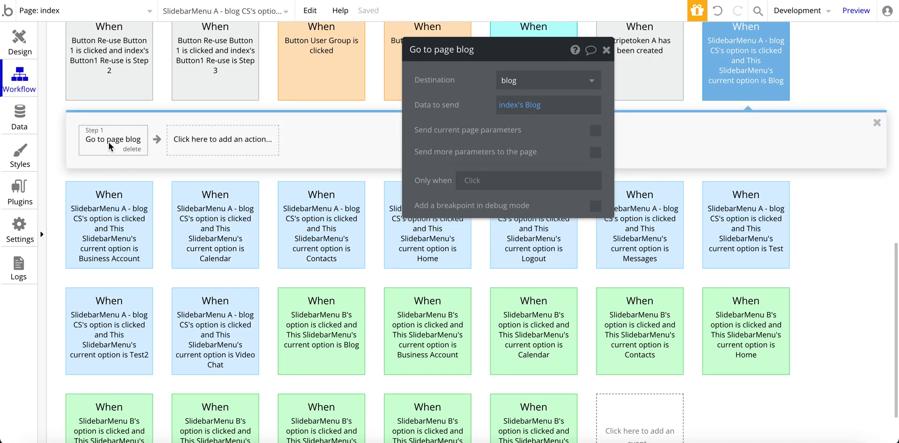
mouse_move(450, 112)
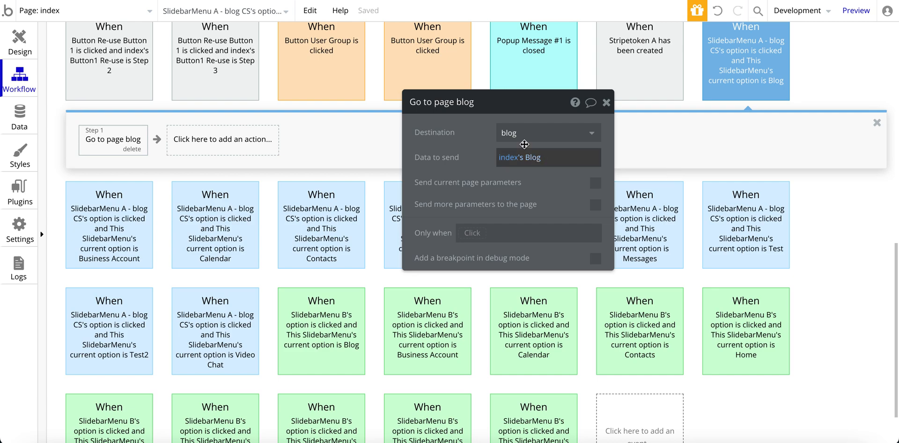
mouse_move(543, 188)
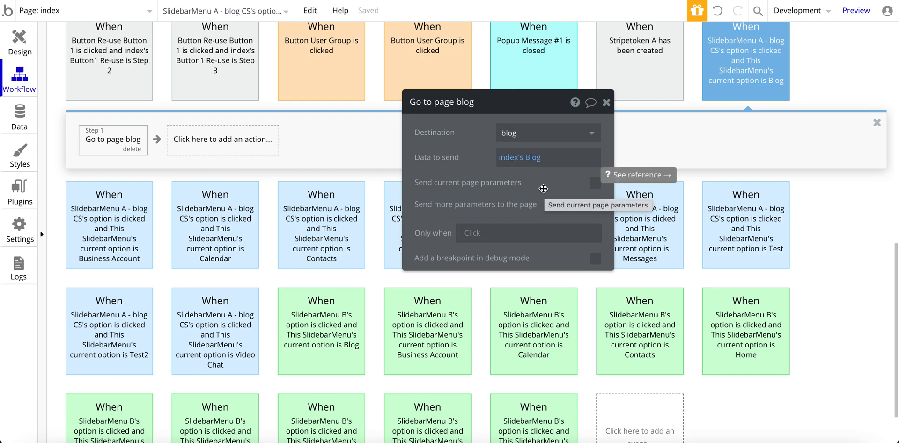
mouse_move(473, 164)
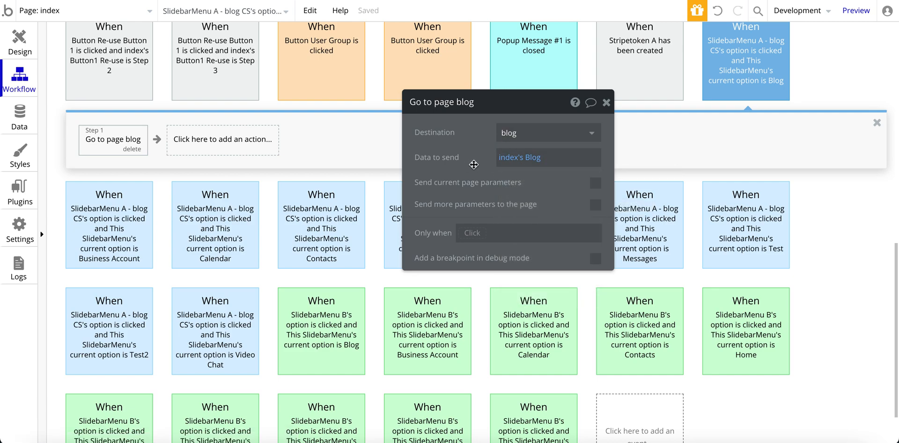
mouse_move(549, 185)
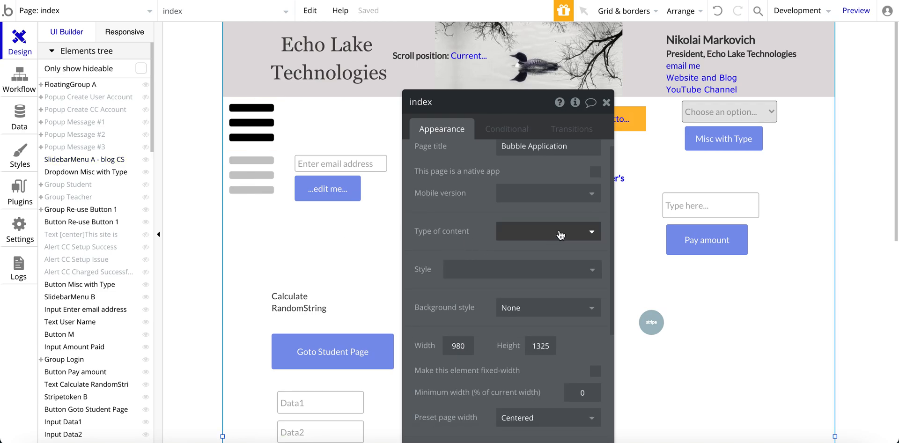
Leave the index page's content type unset, stay on index, and return to its workflows
left_click(548, 231)
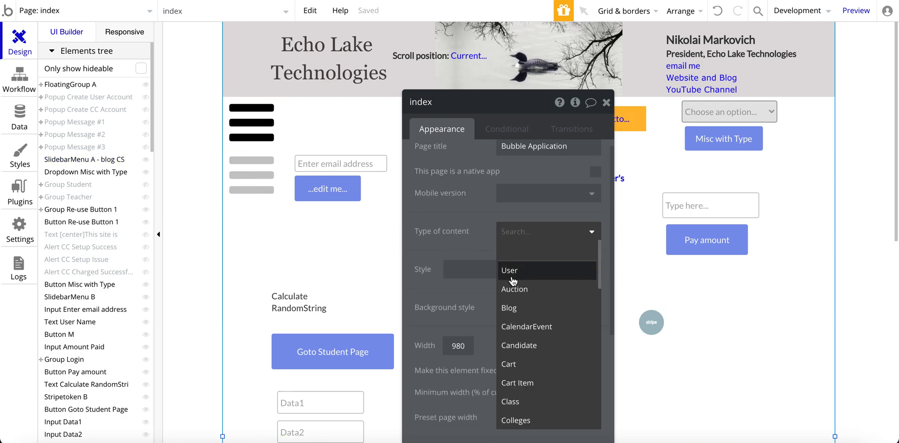
left_click(508, 270)
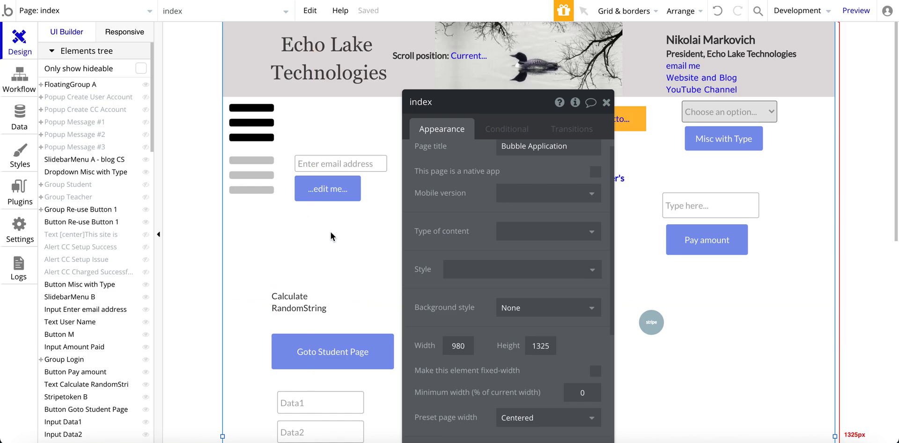
left_click(83, 10)
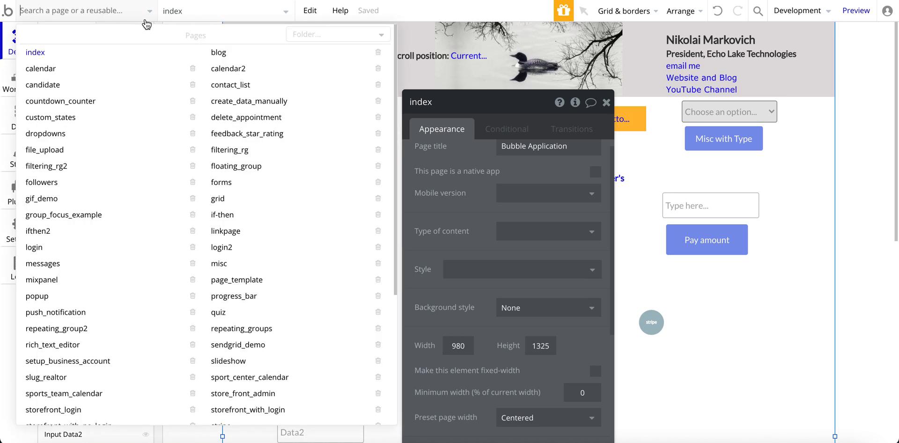
left_click(217, 52)
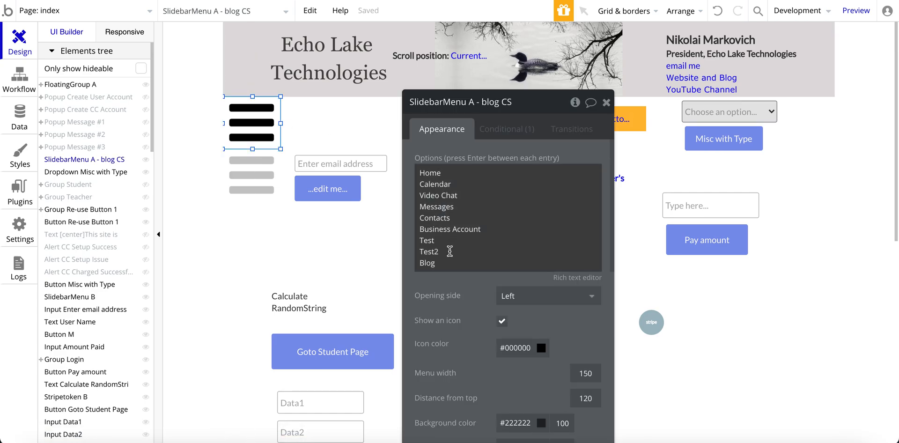
mouse_move(437, 170)
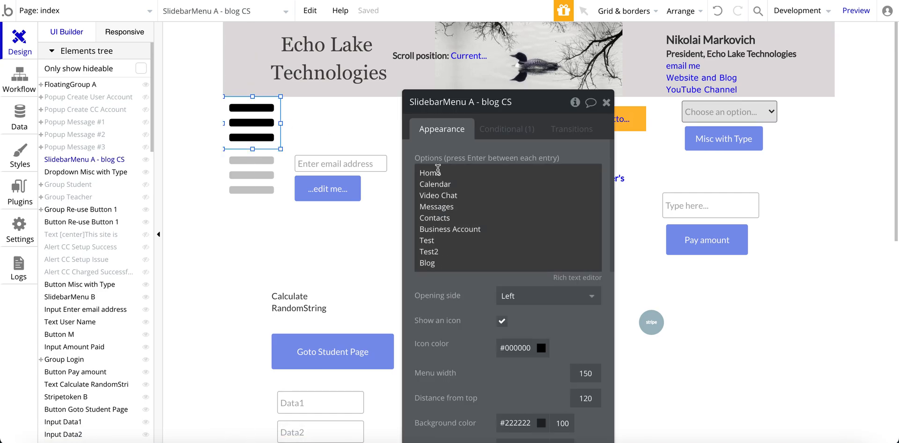
mouse_move(446, 189)
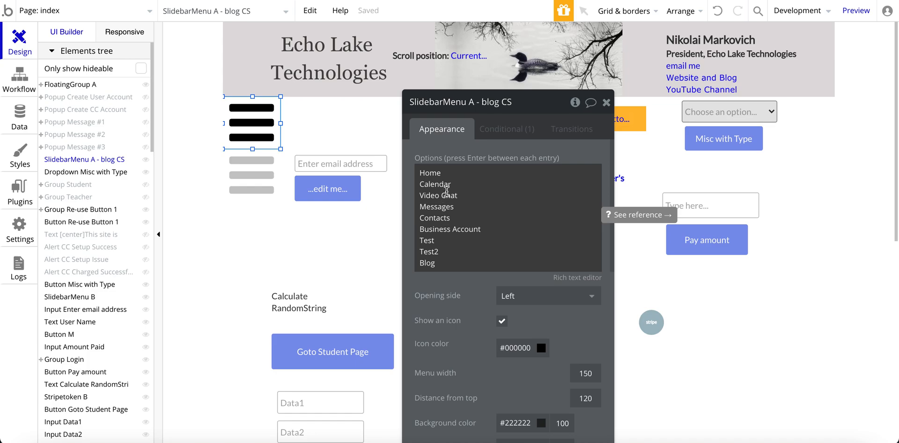
left_click(18, 79)
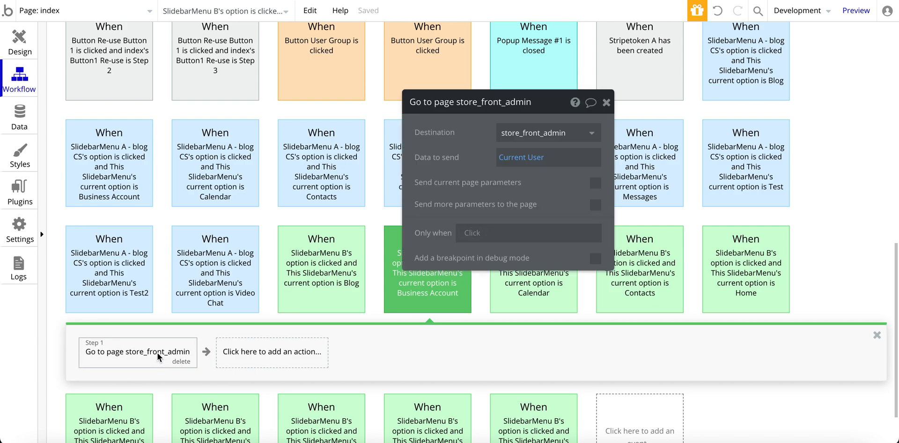
Inspect SlidebarMenu B's Calendar and Home workflows, then the Blog workflow's Go to page step
left_click(533, 280)
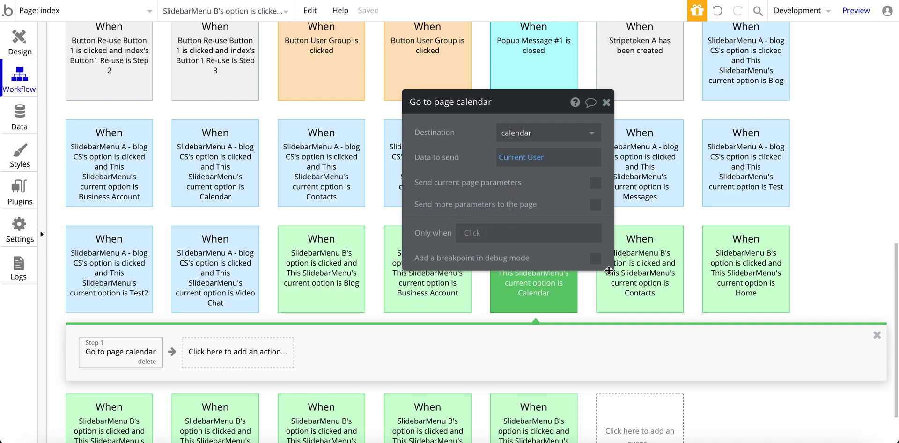
left_click(546, 132)
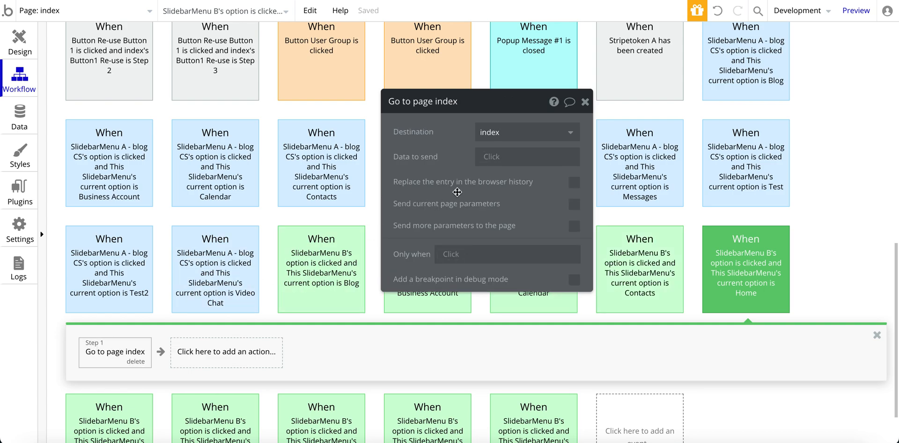
mouse_move(456, 183)
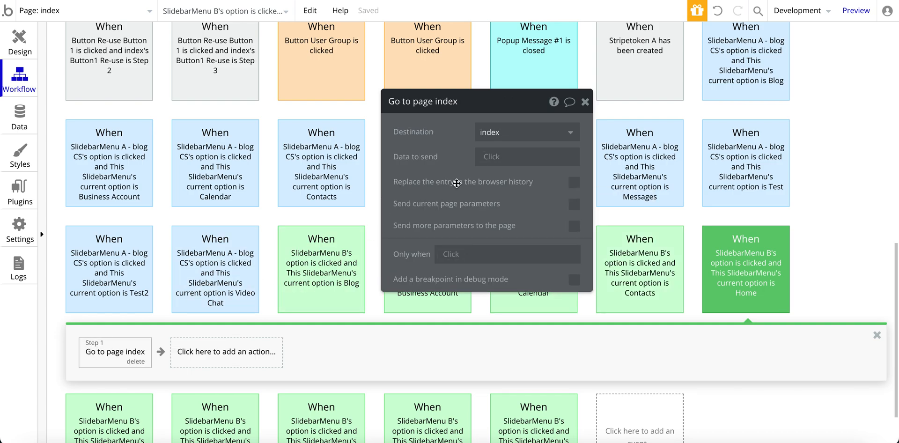
mouse_move(456, 182)
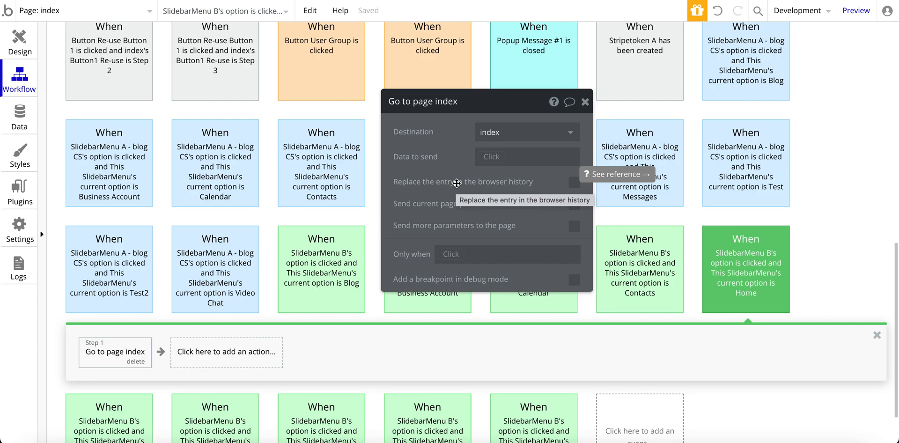
mouse_move(488, 199)
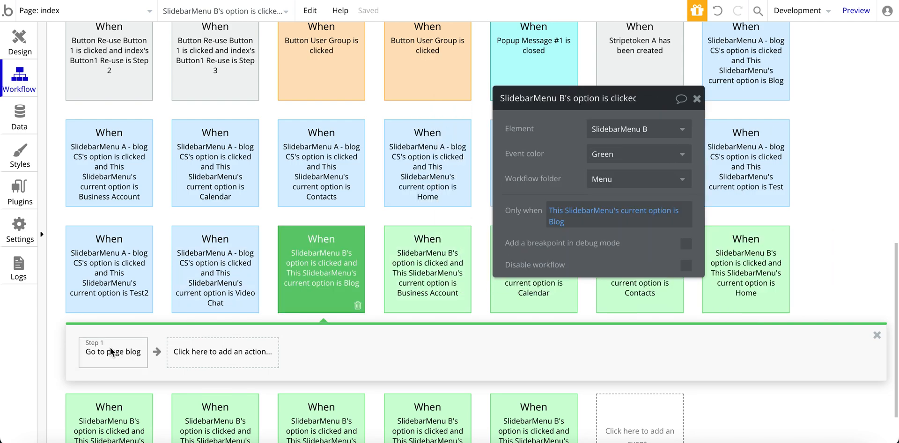
left_click(112, 351)
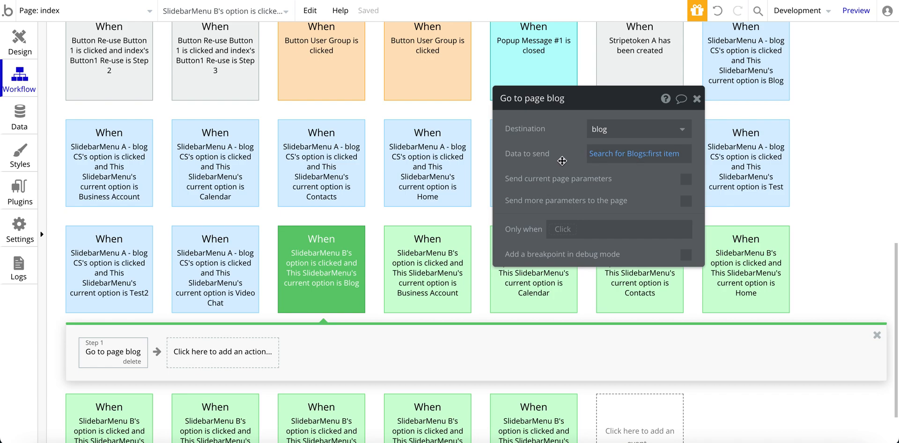